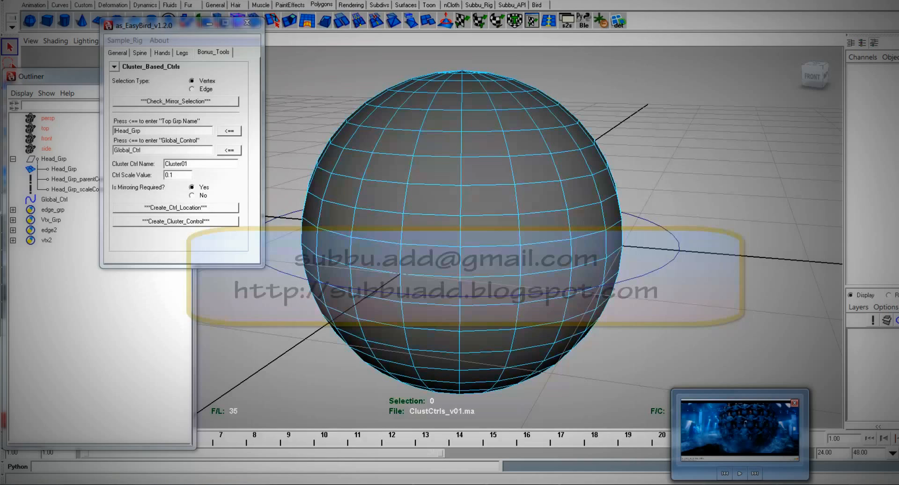
pyautogui.moveTo(551, 77)
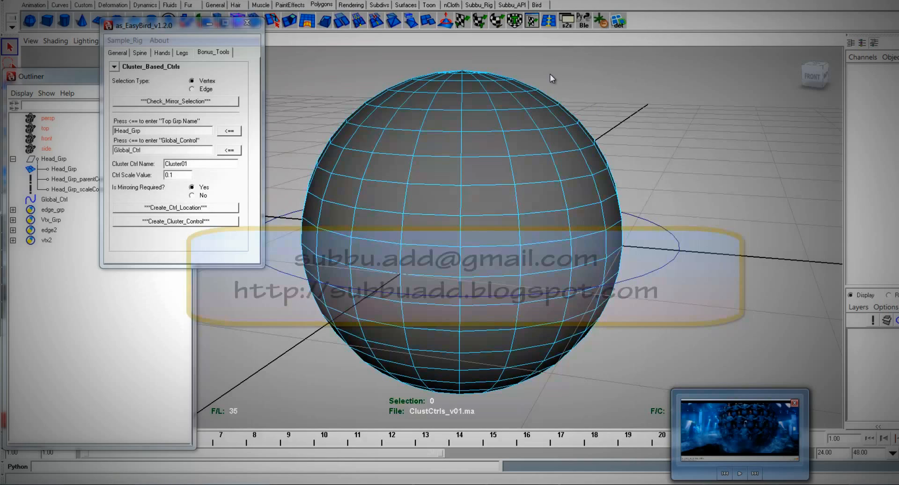
pyautogui.moveTo(581, 97)
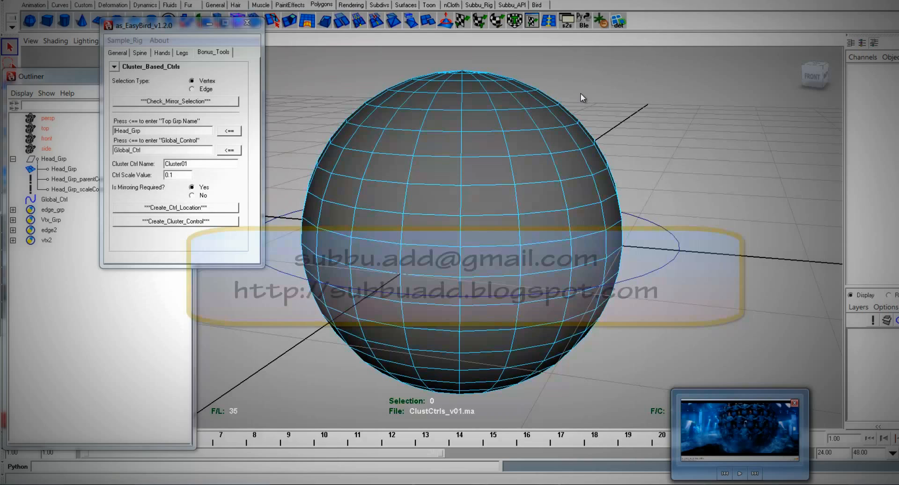
pyautogui.moveTo(585, 101)
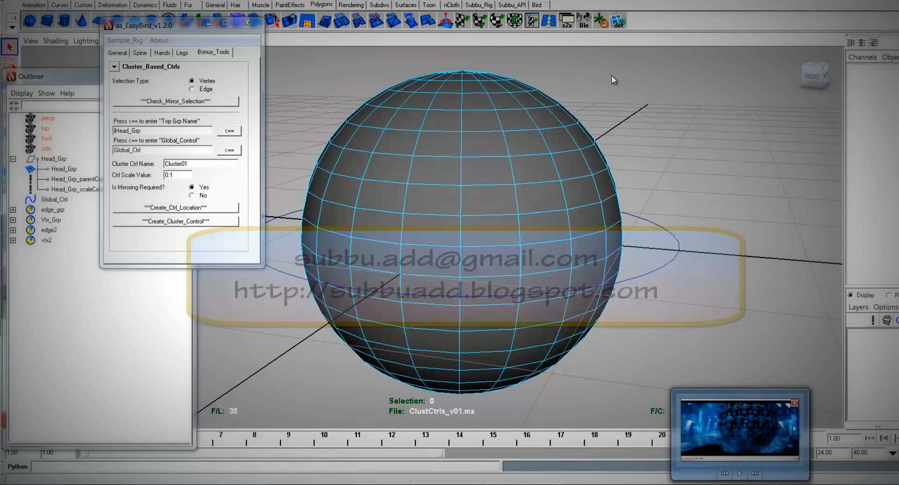
pyautogui.moveTo(258, 29)
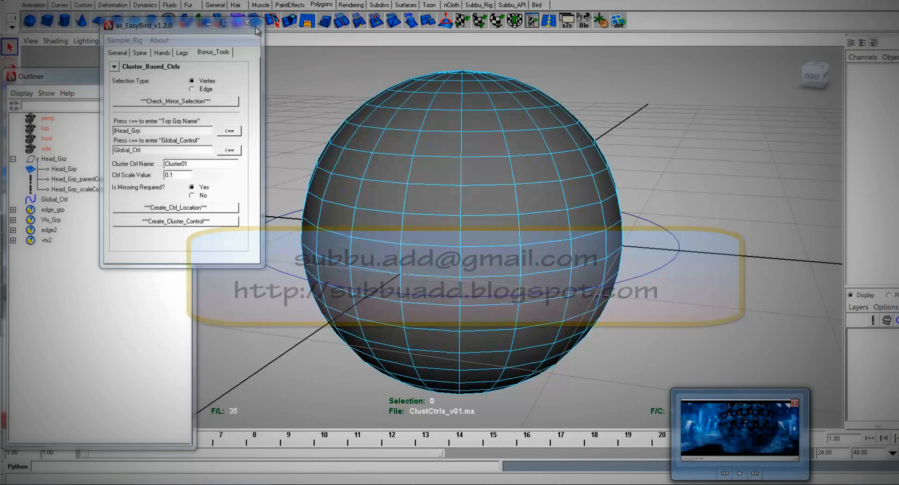
pyautogui.moveTo(251, 28)
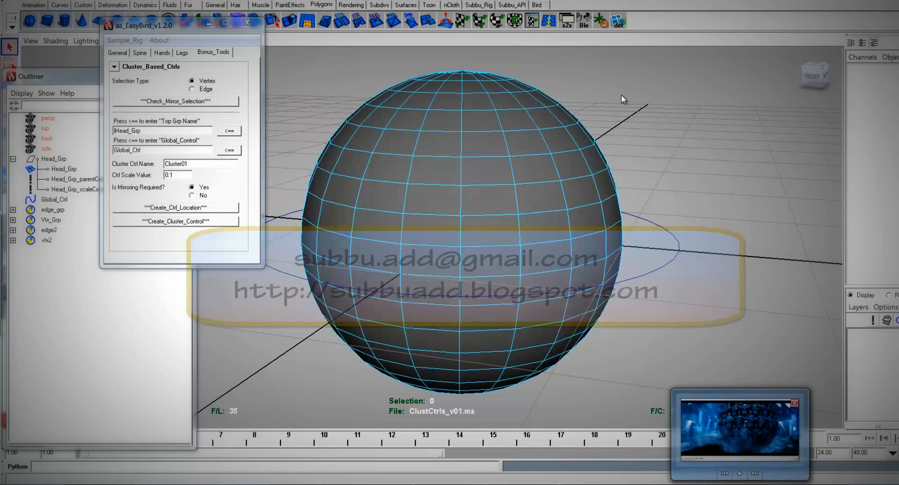
pyautogui.moveTo(570, 58)
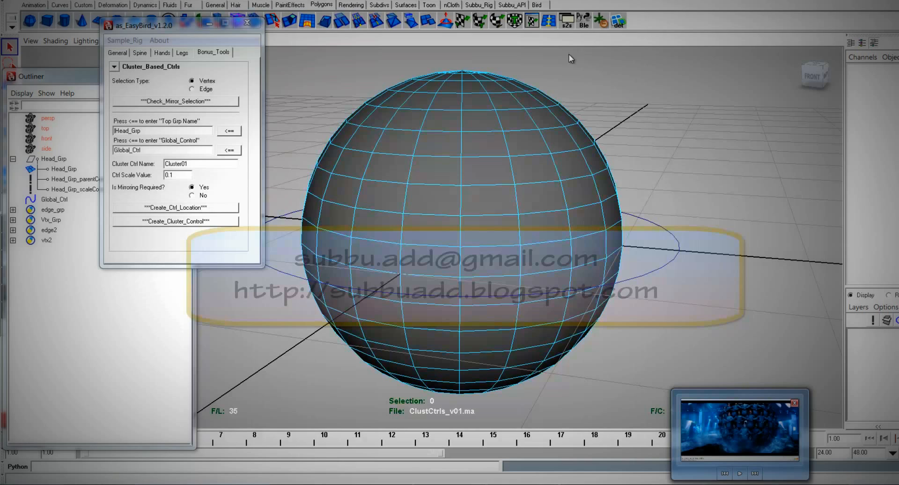
pyautogui.moveTo(723, 105)
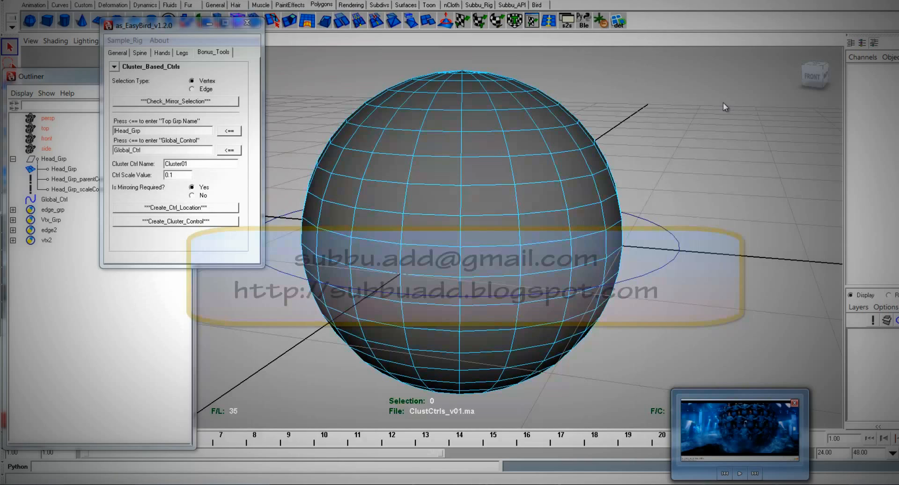
pyautogui.moveTo(714, 116)
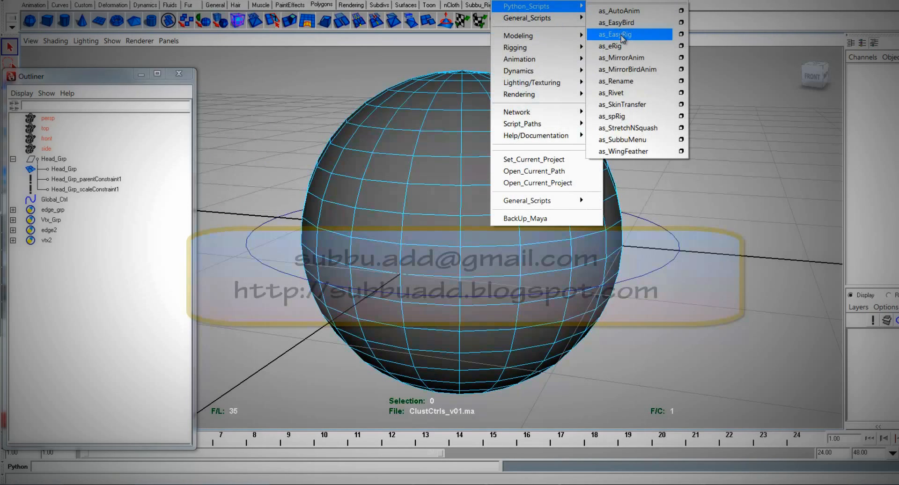
# - Launch as_EasyRig from the Python_Scripts menu and dismiss the as_EasyRig_Credits popup
pyautogui.click(618, 34)
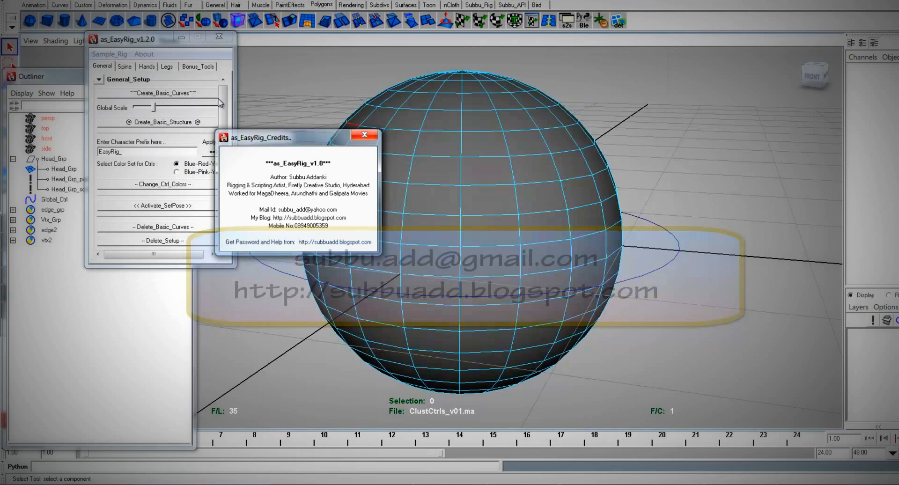
pyautogui.click(364, 135)
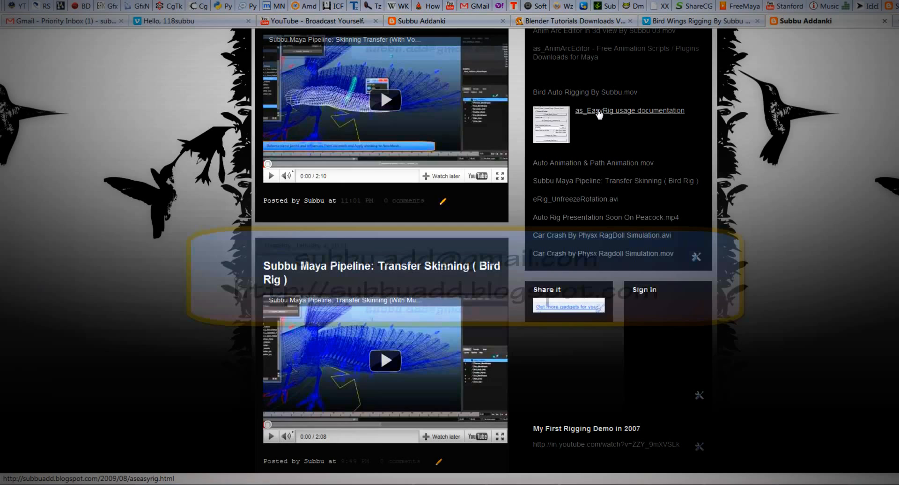
# - Follow the 'as_EasyRig usage documentation' link to the DOWNLOAD section, then return to Maya
pyautogui.click(629, 110)
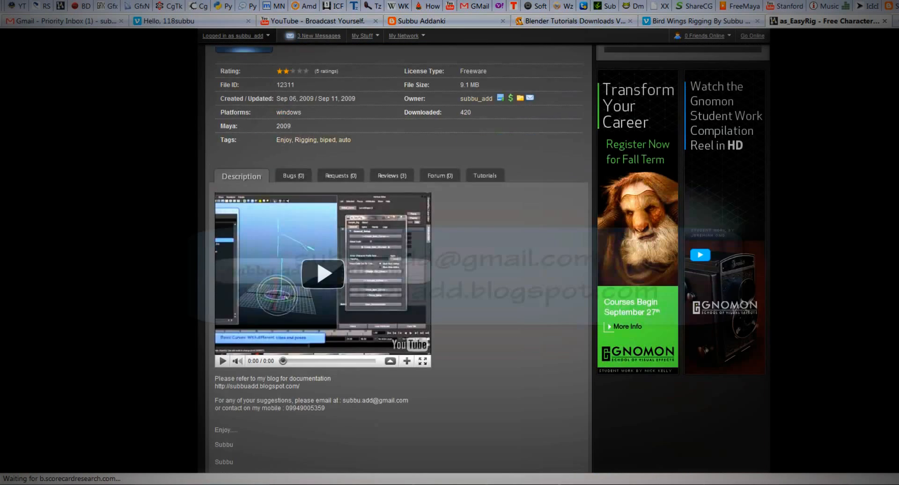
pyautogui.scroll(-3)
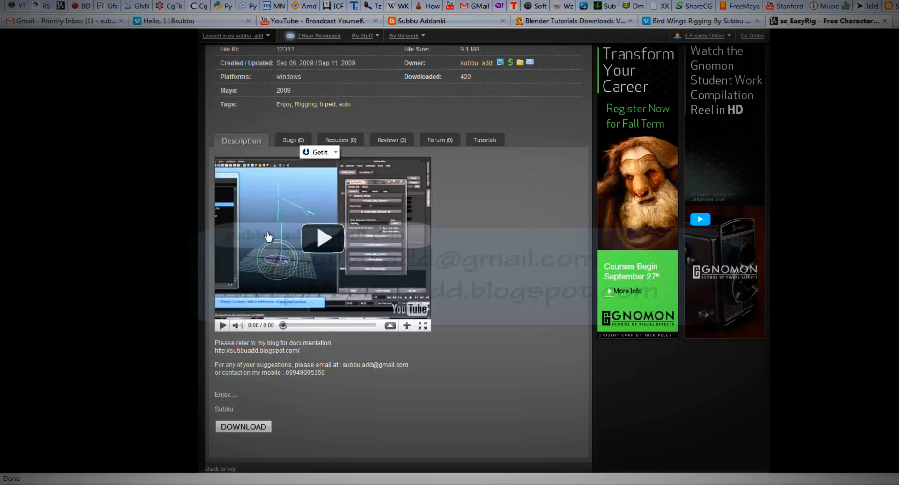
pyautogui.moveTo(283, 226)
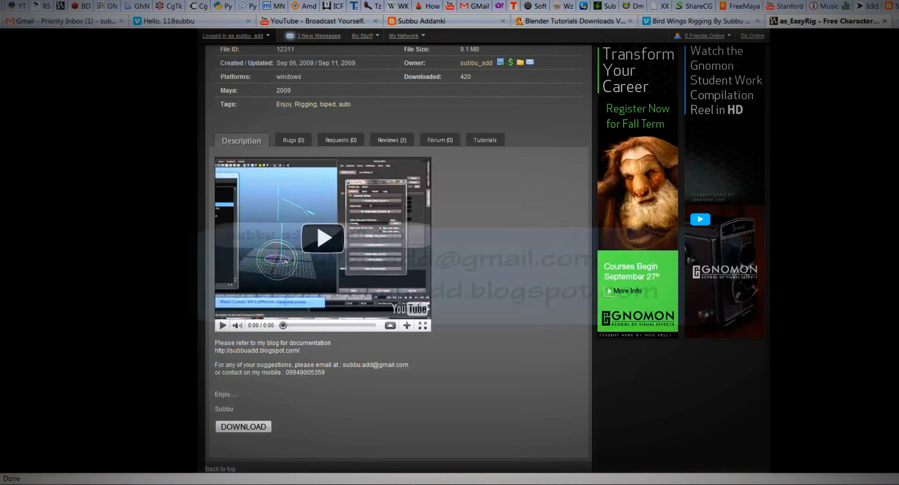
pyautogui.click(830, 20)
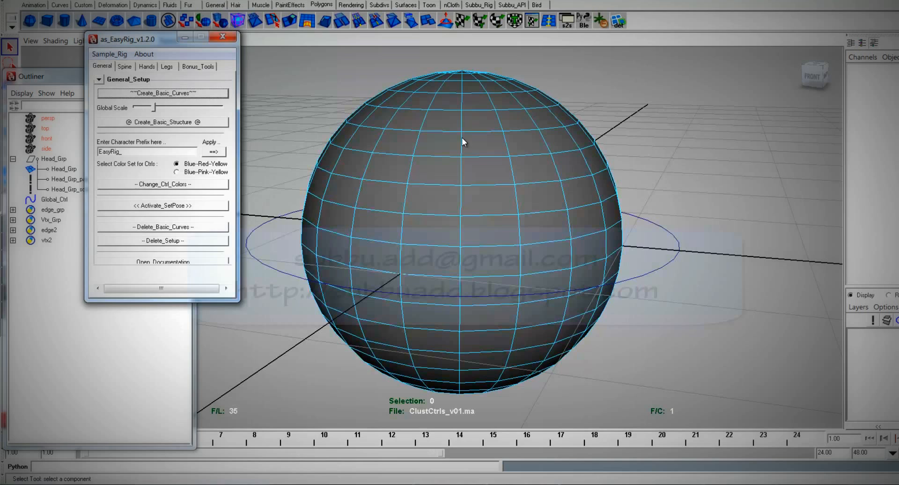
# - Open the as_EasyBird Bonus_Tools panel and load Global_Ctrl into the Global_Control field
pyautogui.click(198, 66)
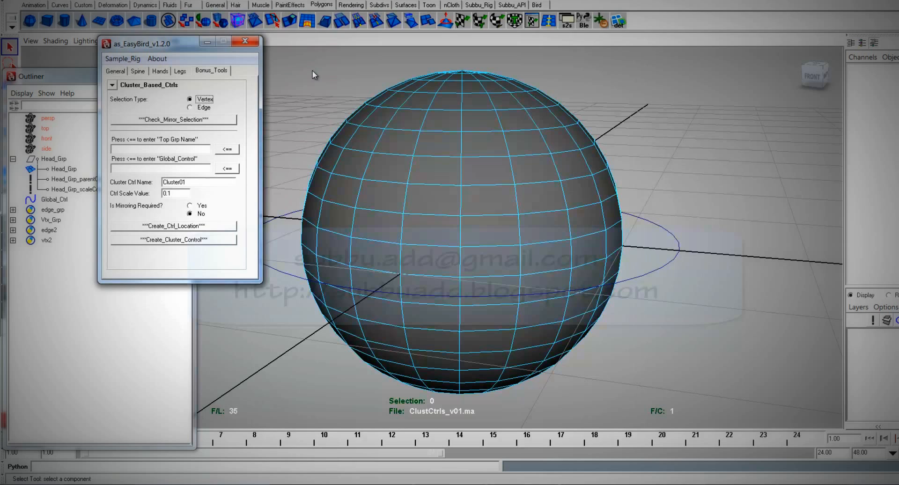
pyautogui.moveTo(293, 186)
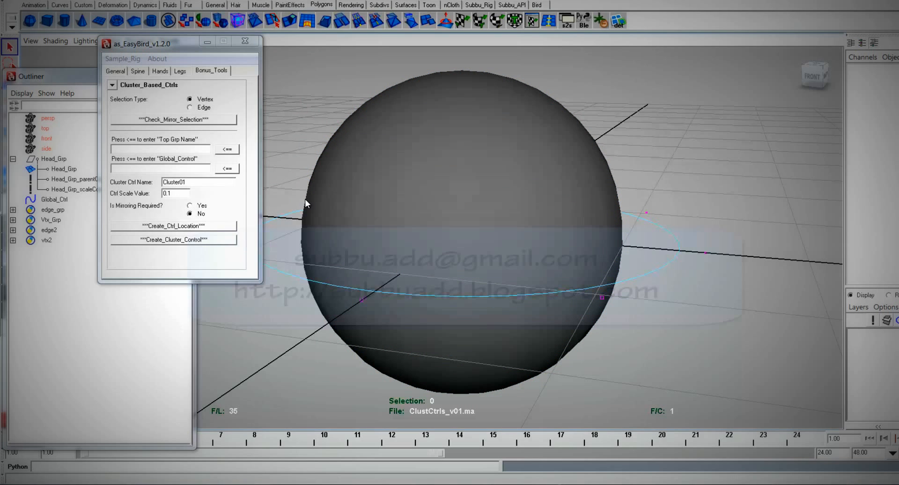
pyautogui.click(53, 200)
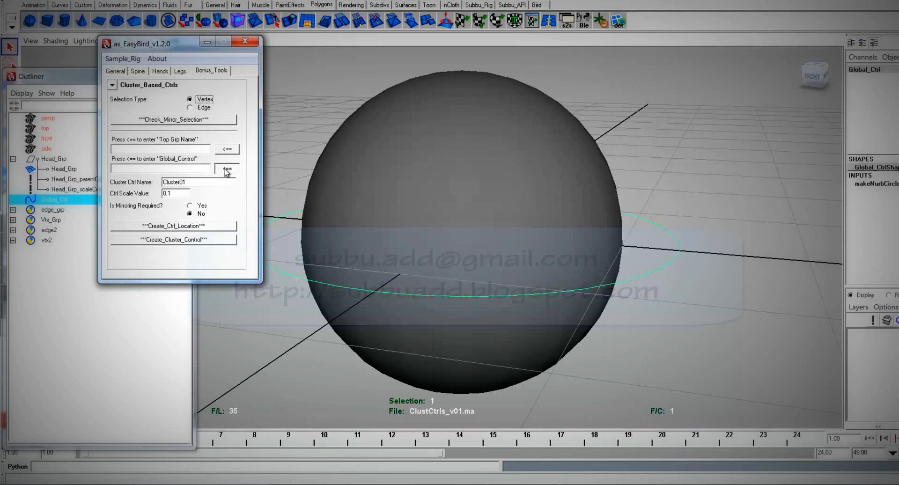
pyautogui.click(48, 159)
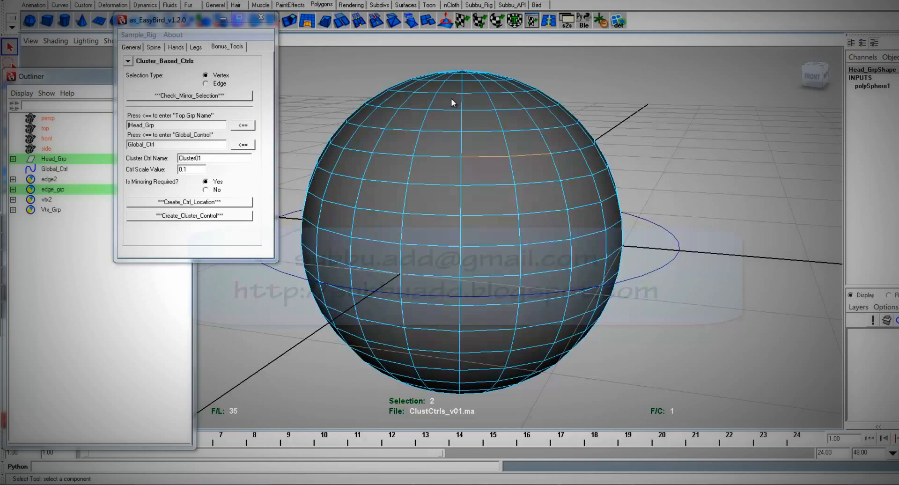
pyautogui.moveTo(524, 168)
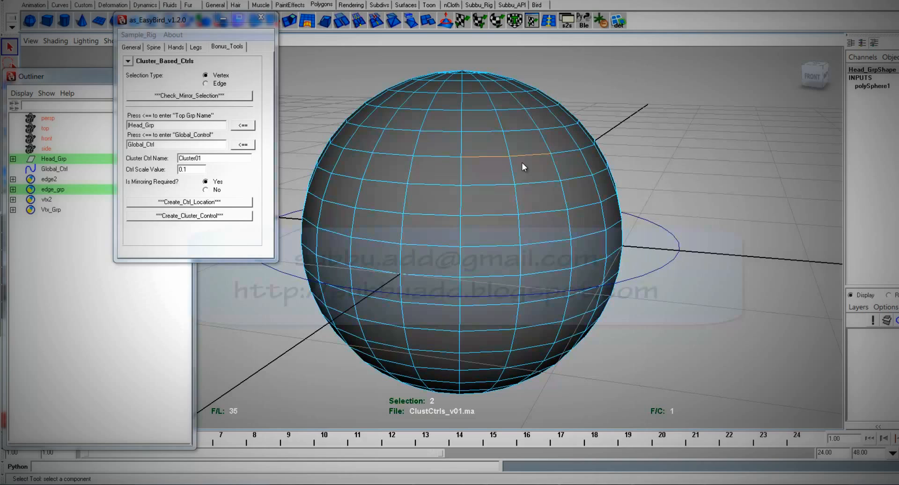
pyautogui.moveTo(275, 156)
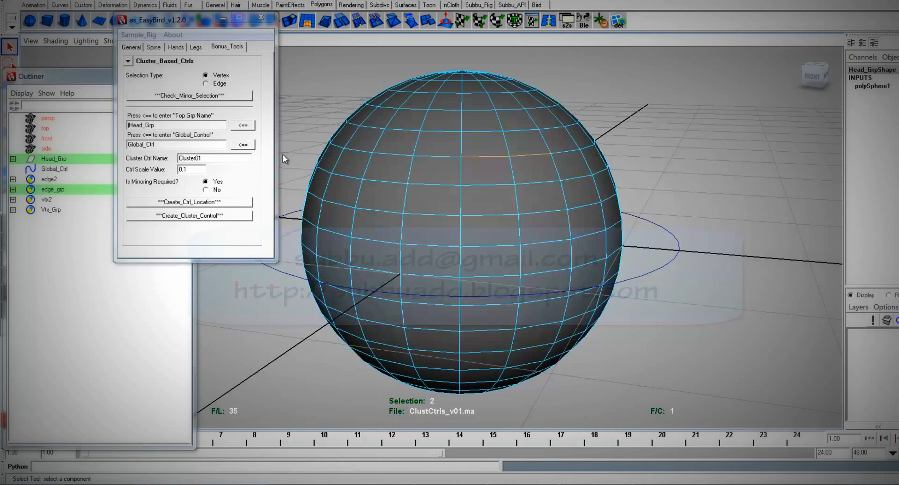
pyautogui.moveTo(241, 186)
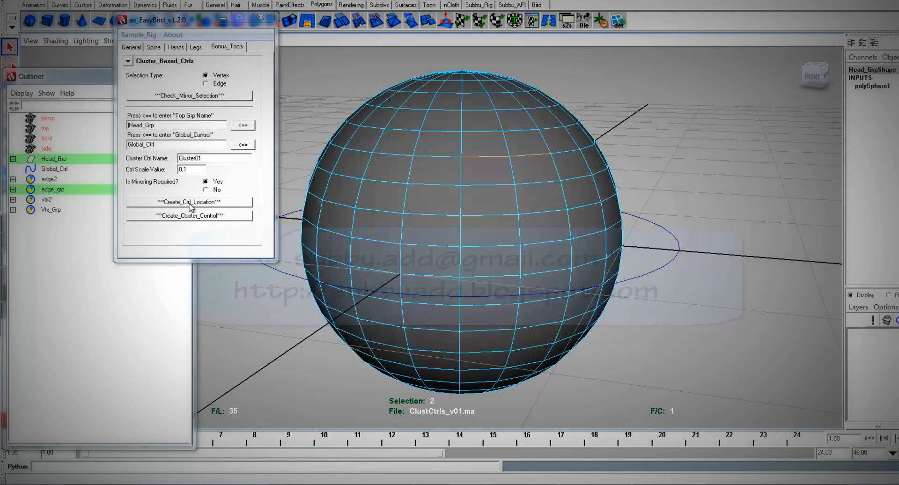
# - Create mirrored L_Cluster01_Rivet and R_Cluster01_Rivet locations on the selected head vertices
pyautogui.click(190, 216)
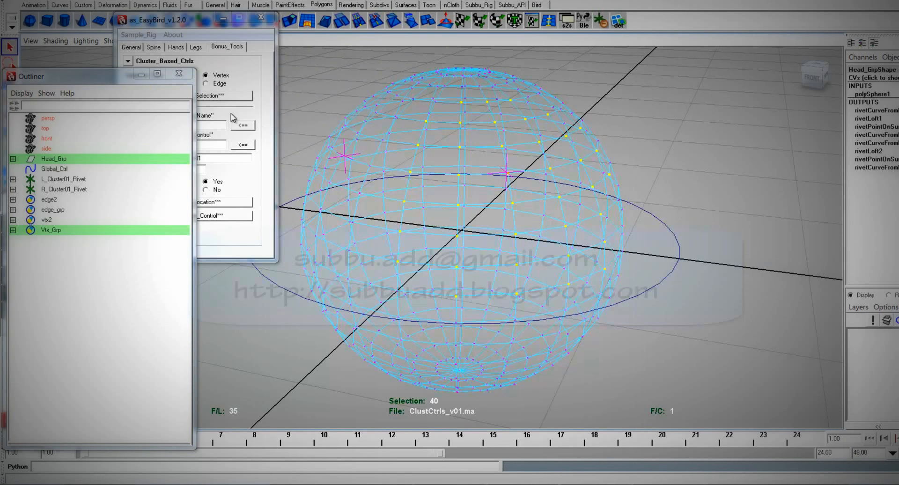
# - Build mirrored left and right Cluster01 controls as pink spheres at the rivet locations
pyautogui.click(152, 215)
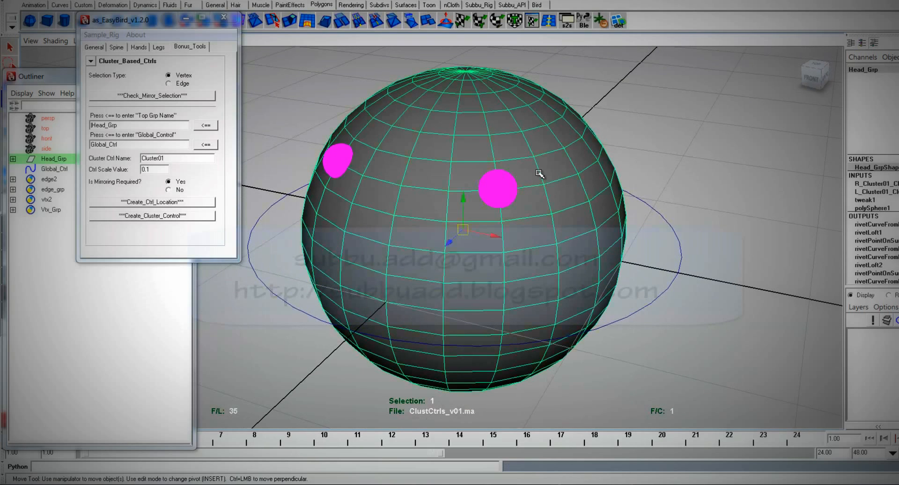
pyautogui.moveTo(330, 123)
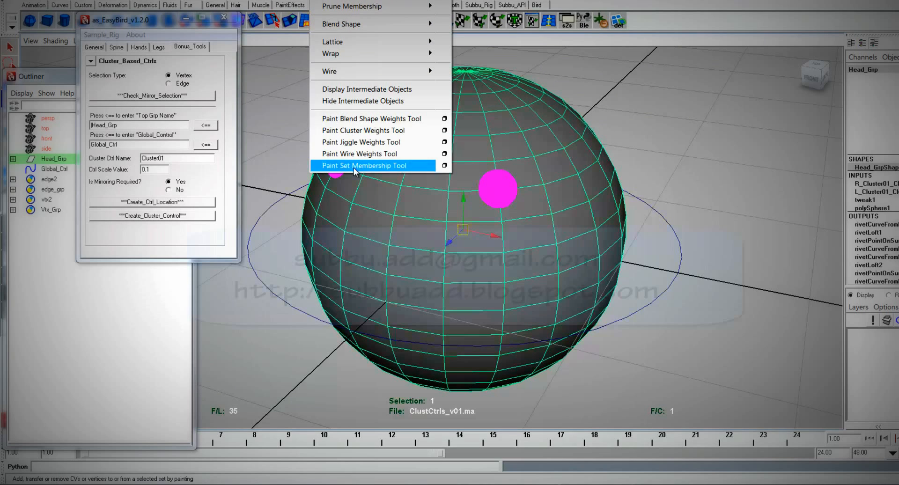
# - Paint L_Cluster01 weights at value 1 around the eye dot, then smooth-flood the head
pyautogui.click(363, 166)
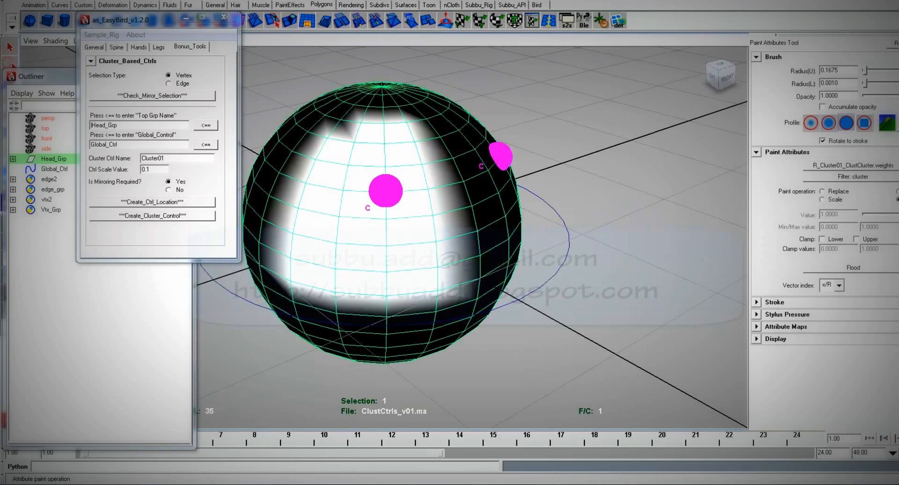
pyautogui.click(879, 166)
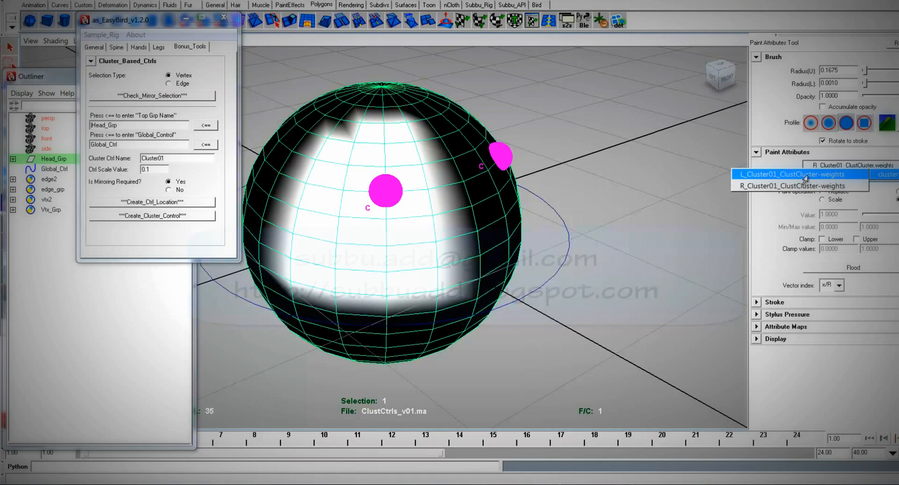
pyautogui.click(821, 173)
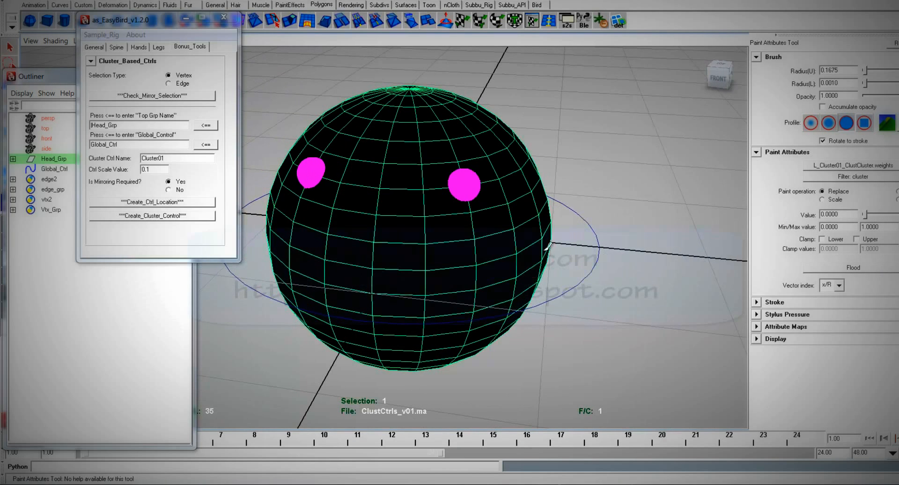
pyautogui.click(466, 191)
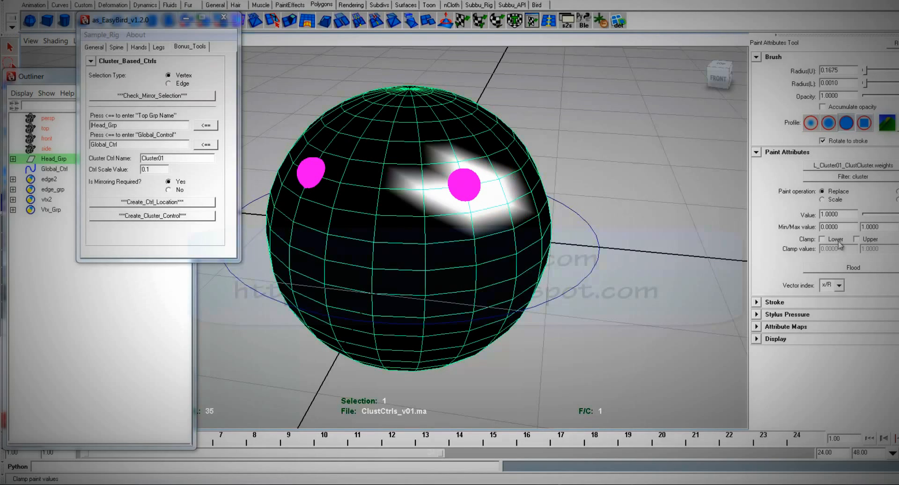
pyautogui.click(851, 267)
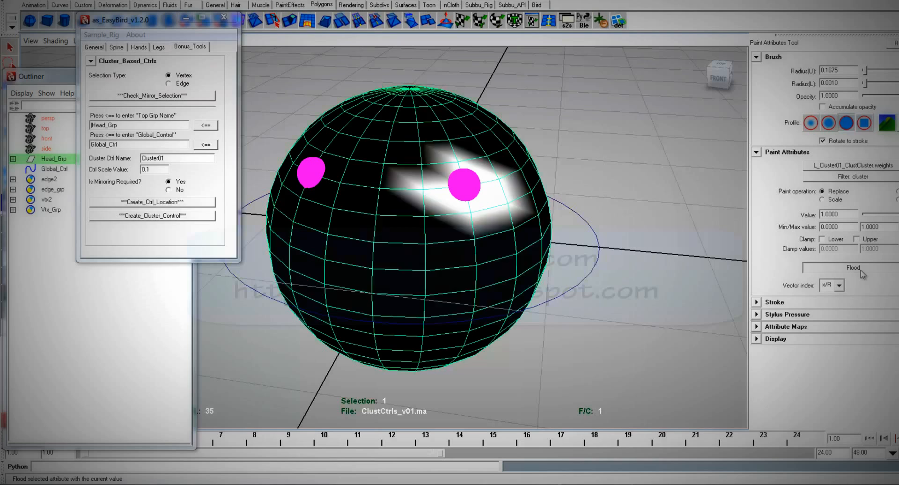
pyautogui.click(852, 267)
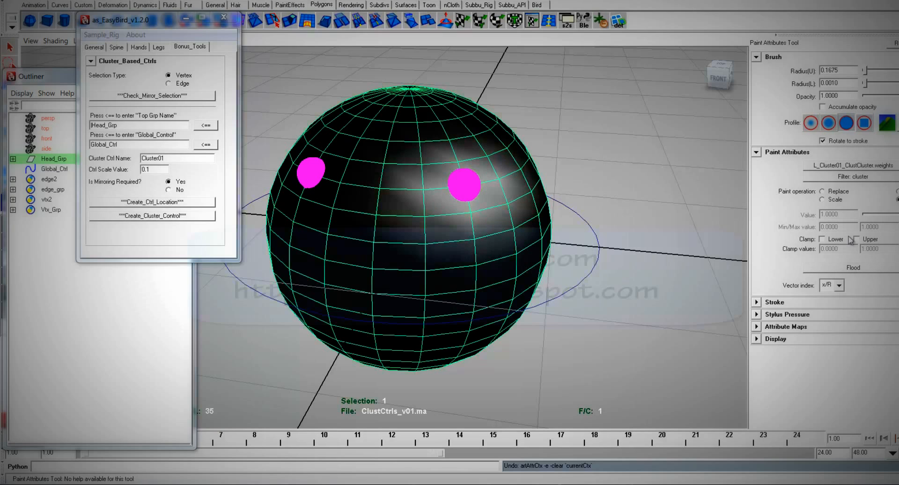
pyautogui.moveTo(805, 275)
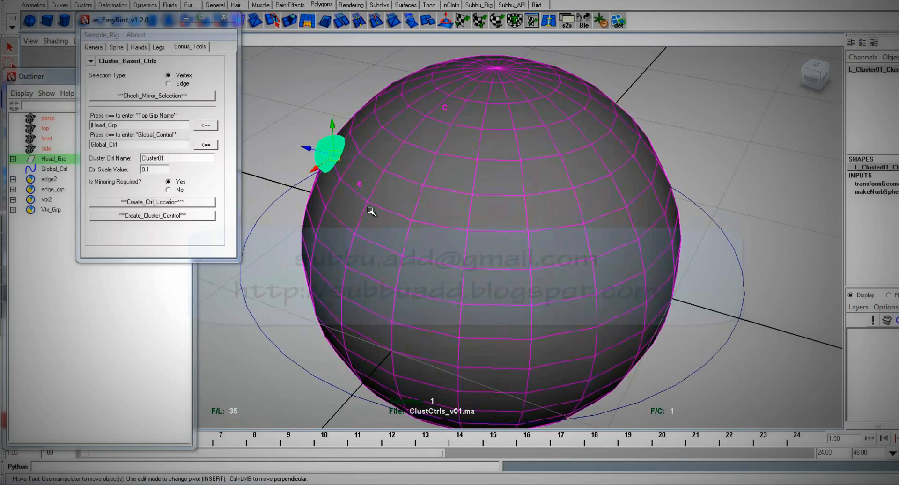
# - Drag the eye cluster controls to test how they dent and stretch the head
pyautogui.moveTo(332, 146); pyautogui.dragTo(495, 195)
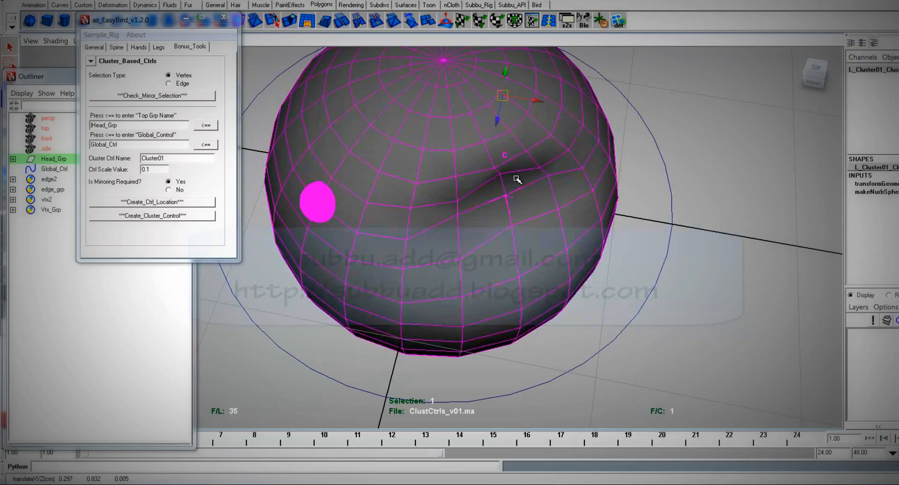
pyautogui.moveTo(515, 179); pyautogui.dragTo(367, 133)
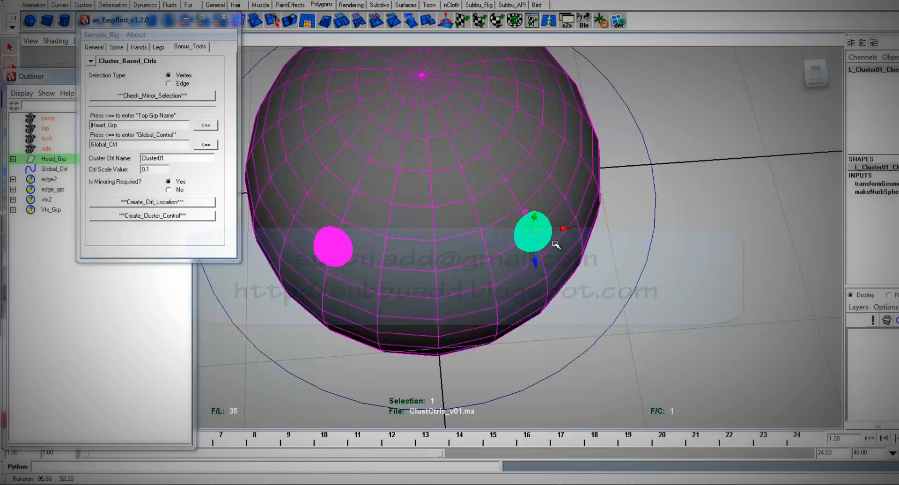
pyautogui.moveTo(533, 232); pyautogui.dragTo(549, 372)
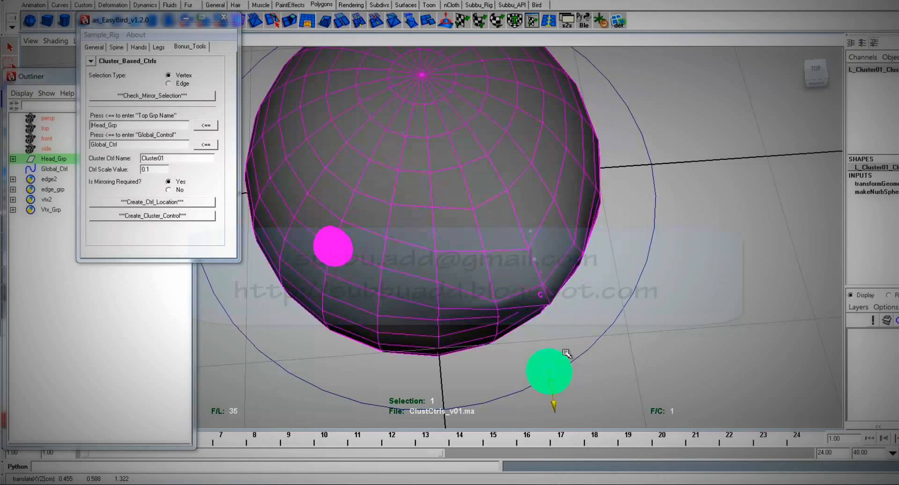
pyautogui.moveTo(548, 372); pyautogui.dragTo(696, 361)
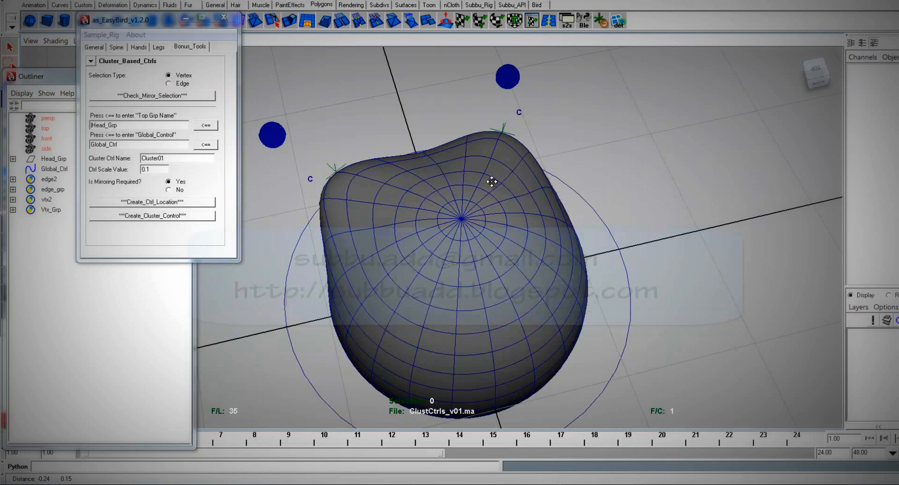
pyautogui.moveTo(490, 182); pyautogui.dragTo(612, 141)
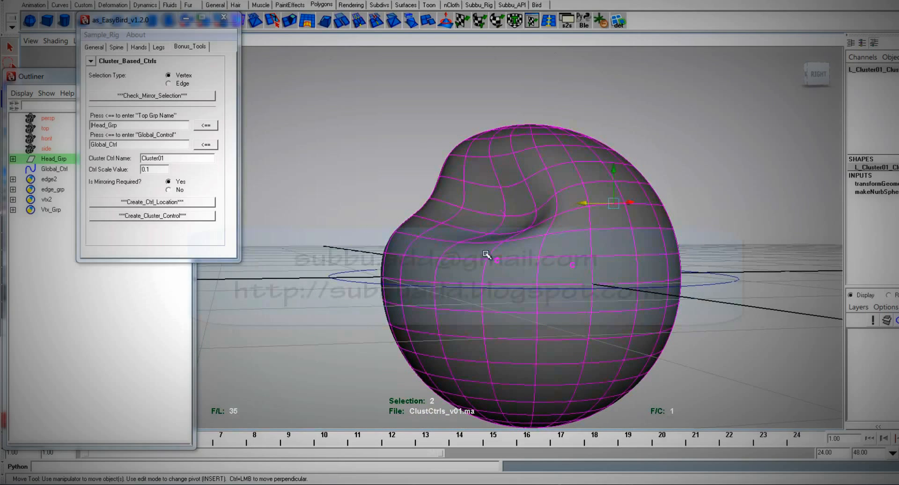
# - Set Mirroring Required to No and create an unmirrored cluster control
pyautogui.click(168, 190)
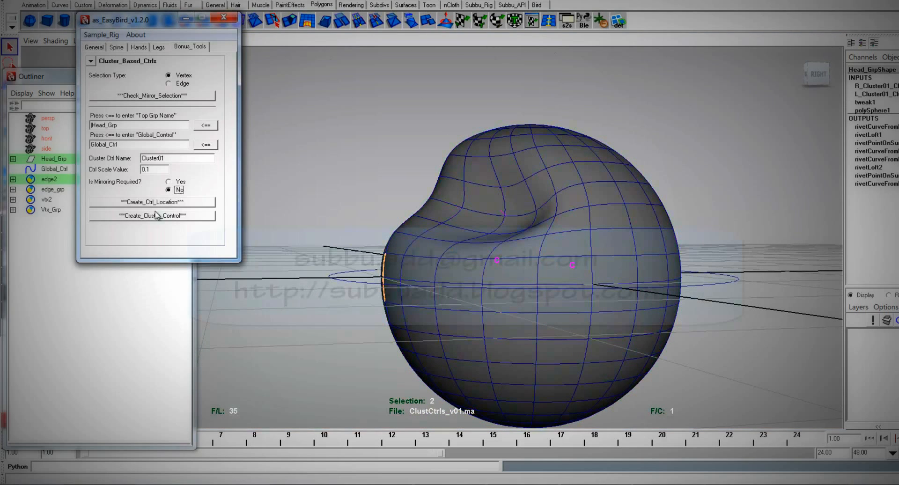
pyautogui.click(151, 215)
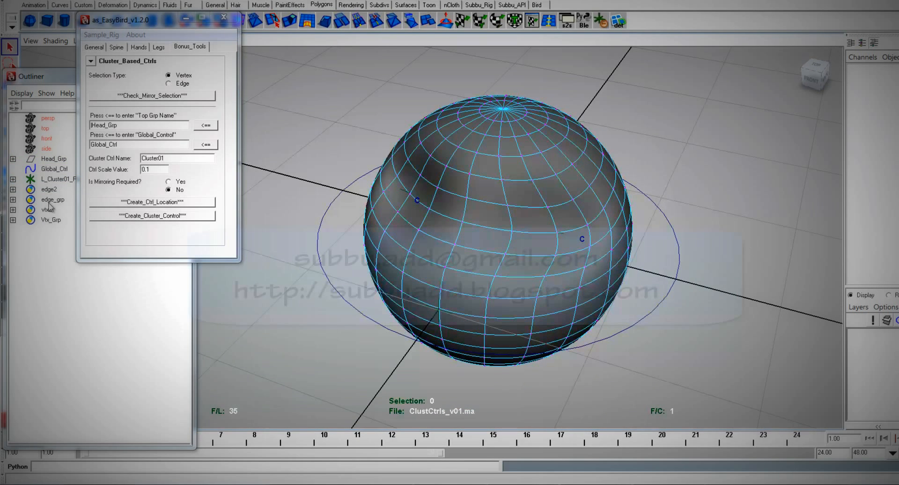
pyautogui.rightClick(45, 210)
pyautogui.write('Mouth')
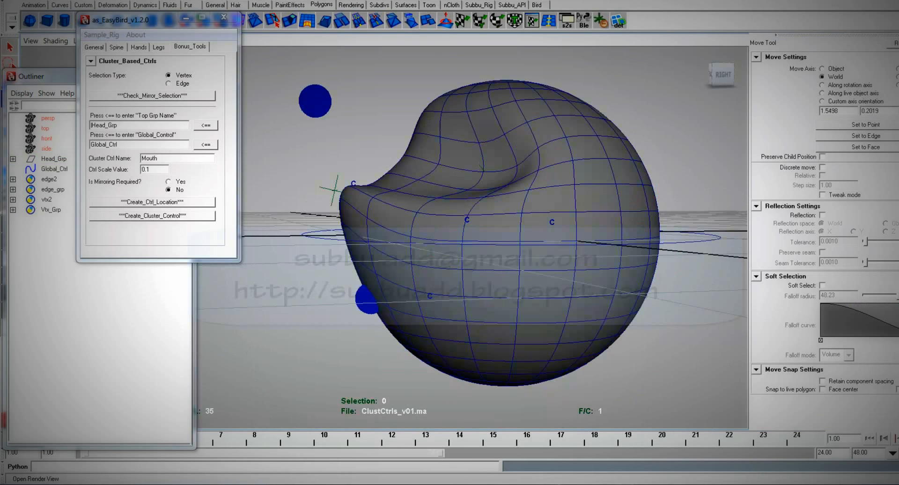
pyautogui.moveTo(359, 306)
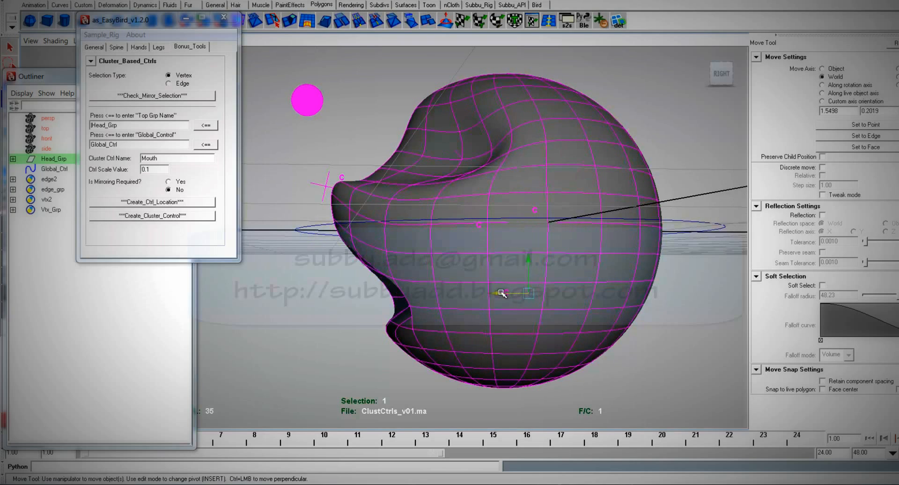
# - Pull the Mouth cluster to reshape the mouth, then open ClustCtrls_v02.ma
pyautogui.moveTo(504, 293); pyautogui.dragTo(469, 293)
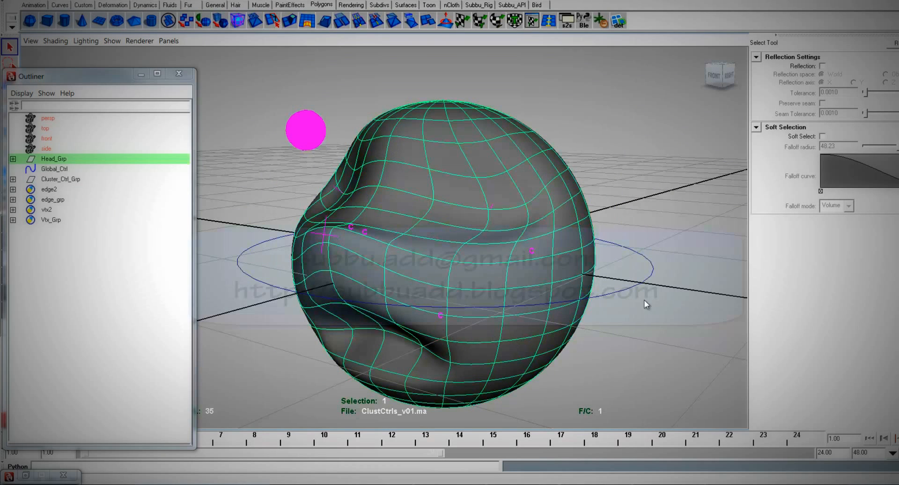
pyautogui.click(50, 168)
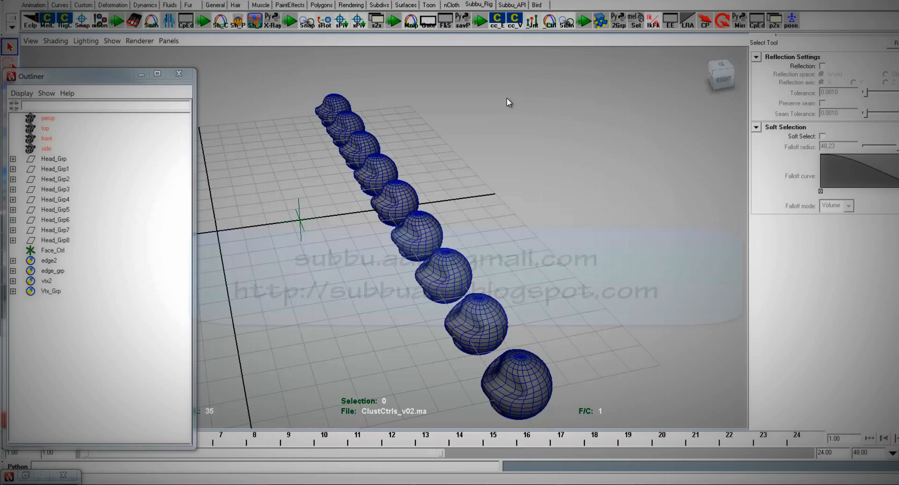
pyautogui.moveTo(267, 136)
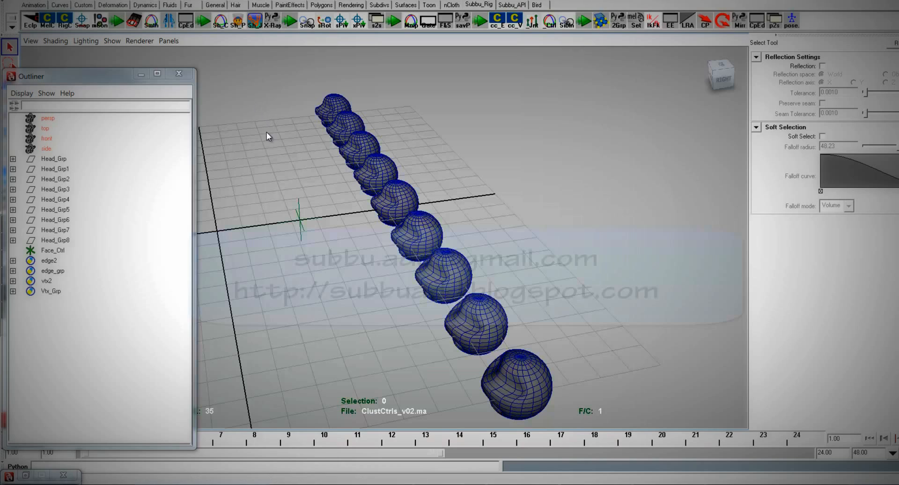
pyautogui.moveTo(259, 191)
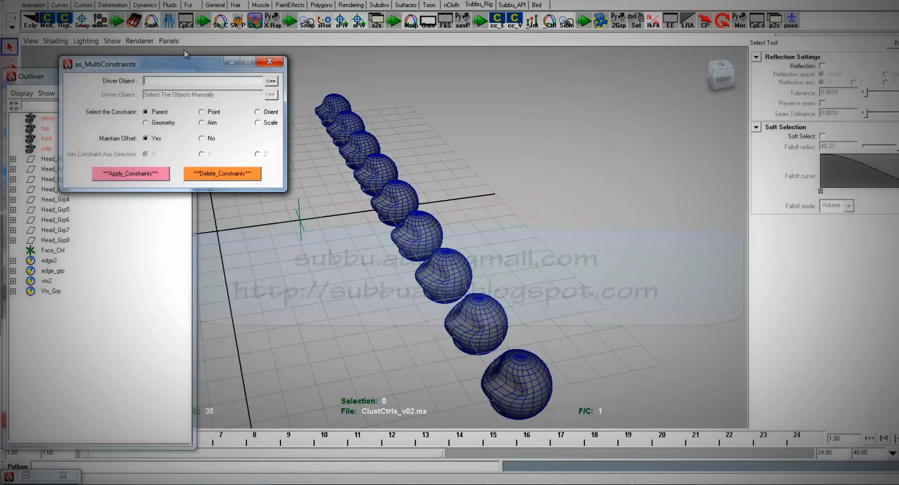
# - Load Face_Ctrl as the driver object in as_MultiConstraints
pyautogui.moveTo(106, 64); pyautogui.dragTo(61, 42)
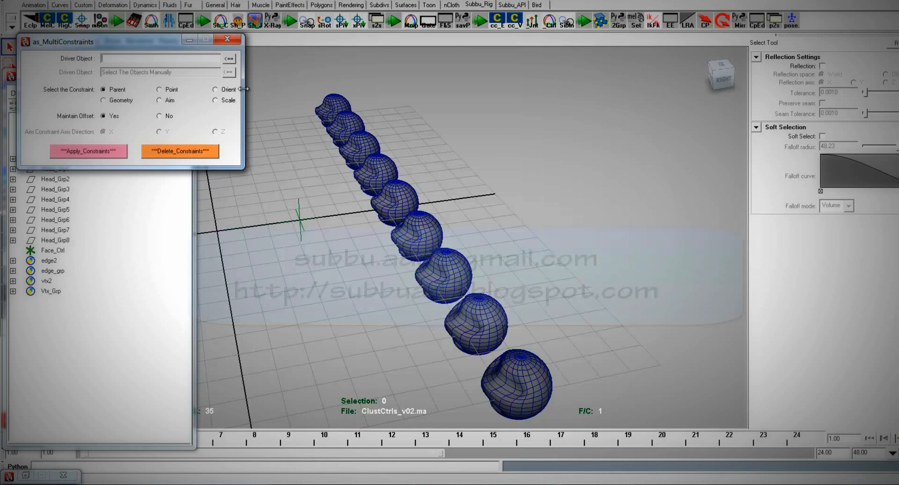
pyautogui.click(44, 250)
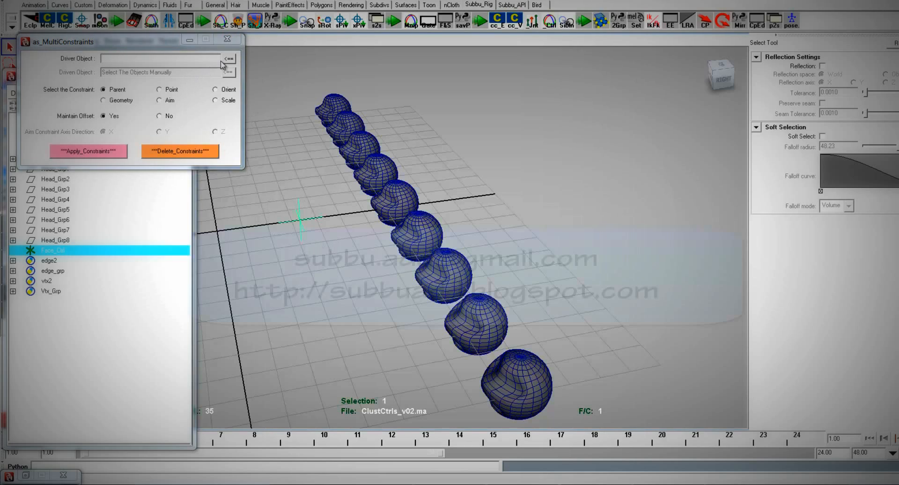
pyautogui.click(228, 58)
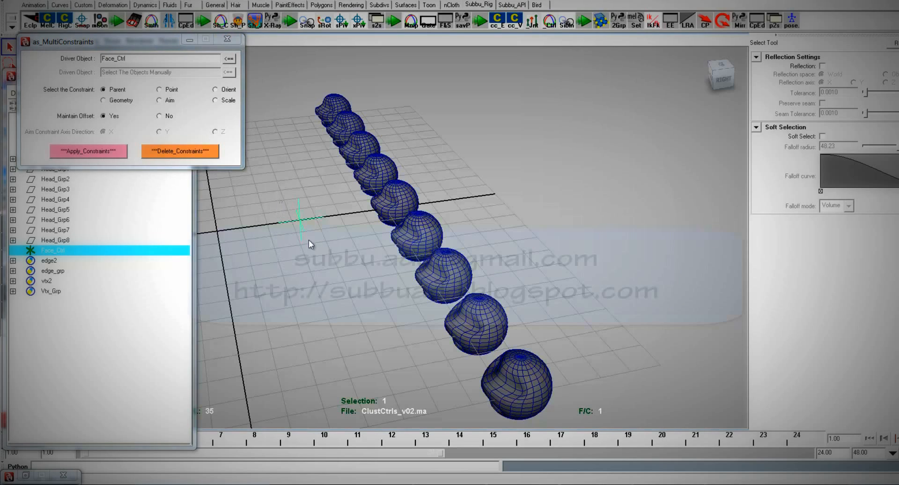
pyautogui.moveTo(443, 207)
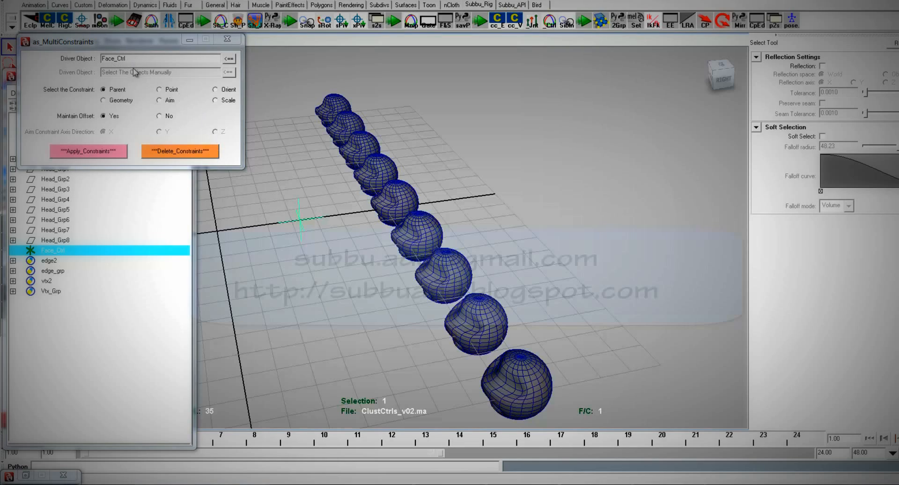
pyautogui.moveTo(345, 164)
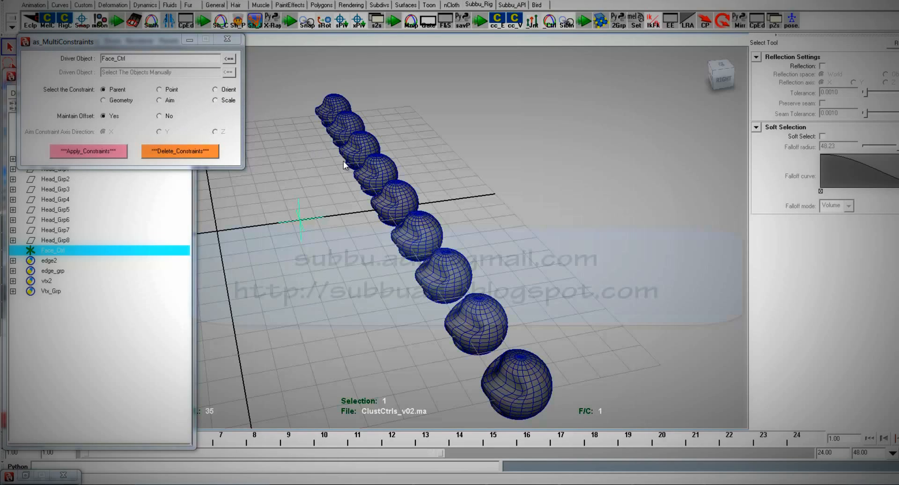
pyautogui.moveTo(477, 322)
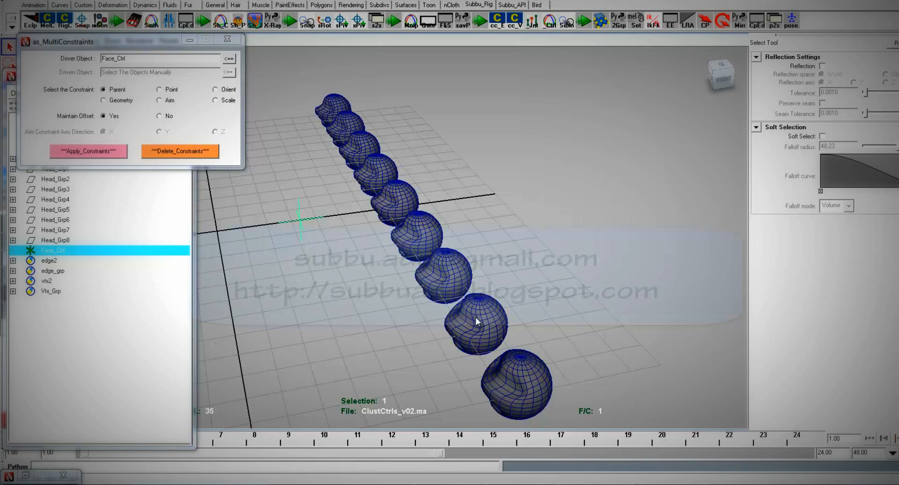
pyautogui.moveTo(429, 125)
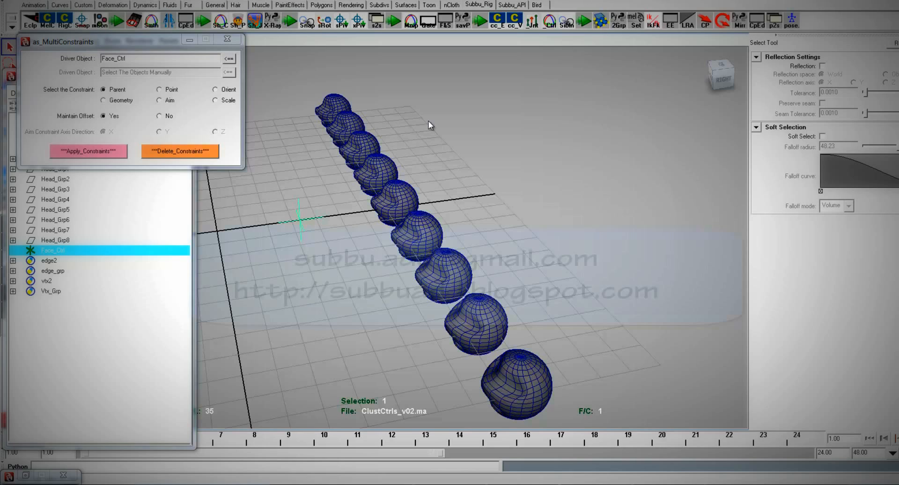
pyautogui.moveTo(142, 129)
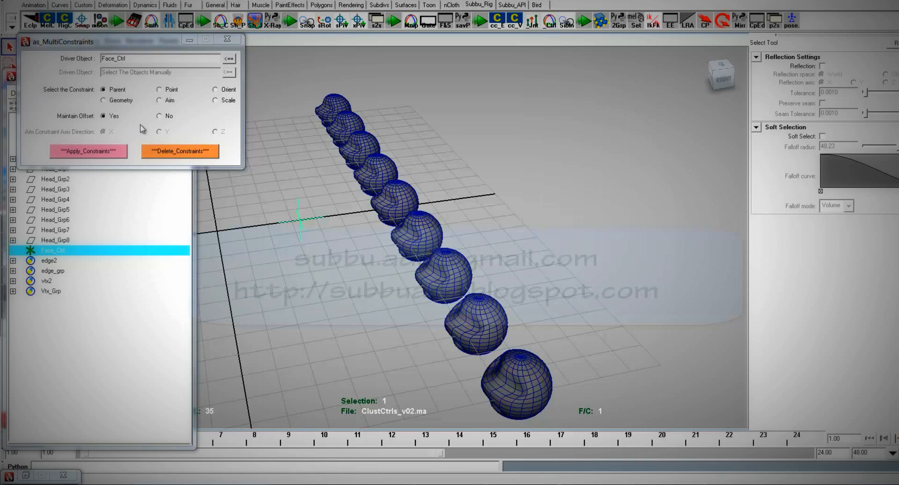
# - Choose an Aim constraint with Z as the axis direction
pyautogui.click(156, 100)
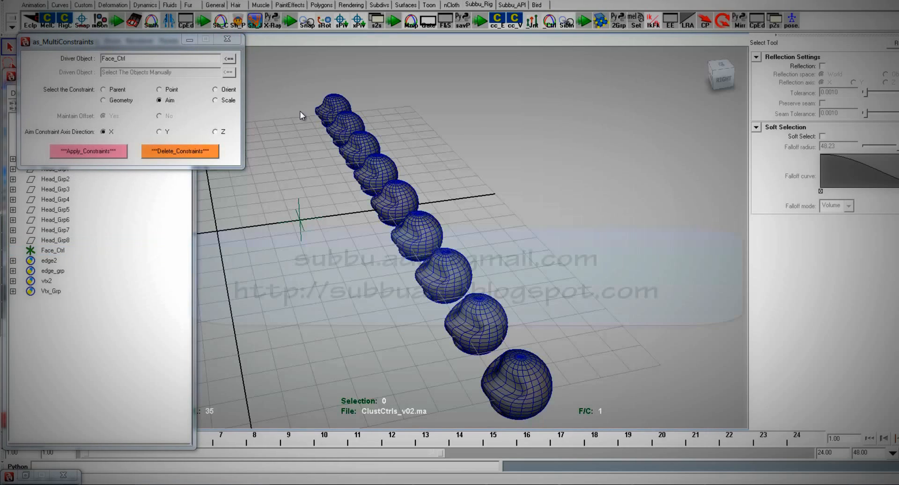
pyautogui.click(328, 107)
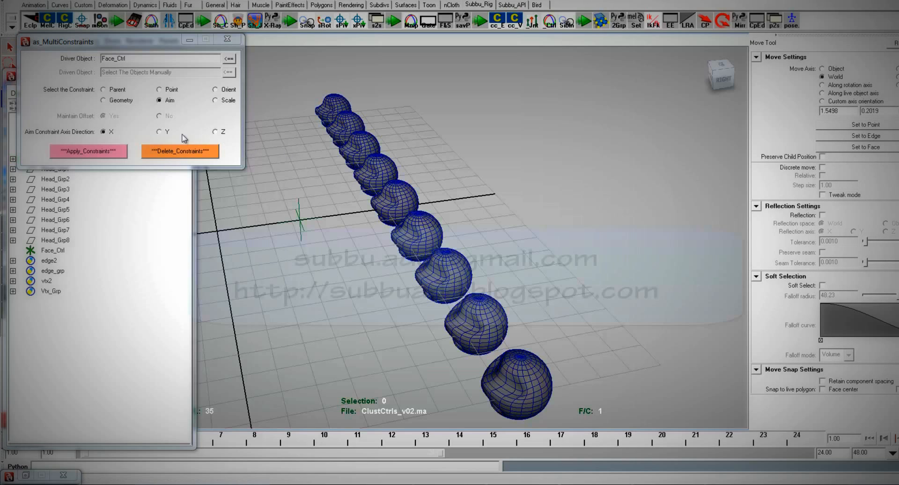
pyautogui.click(213, 132)
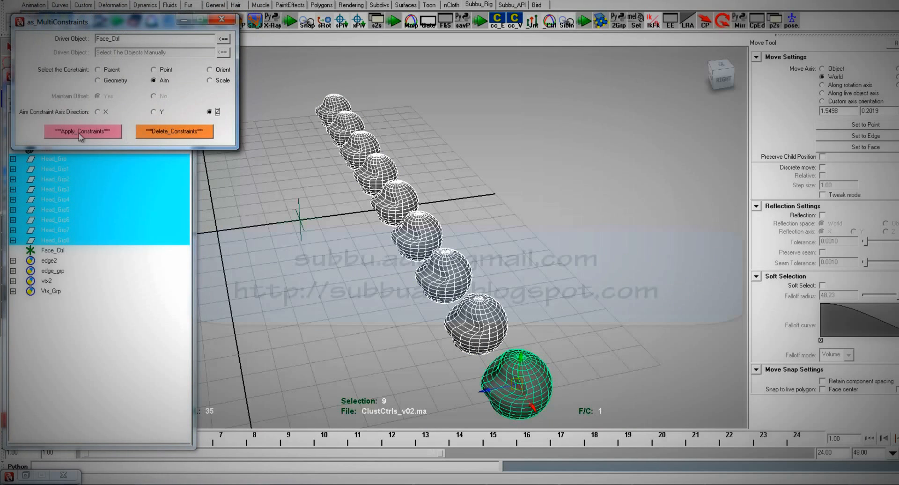
# - Apply the aim constraints and move Face_Ctrl to watch the nine heads turn
pyautogui.click(48, 250)
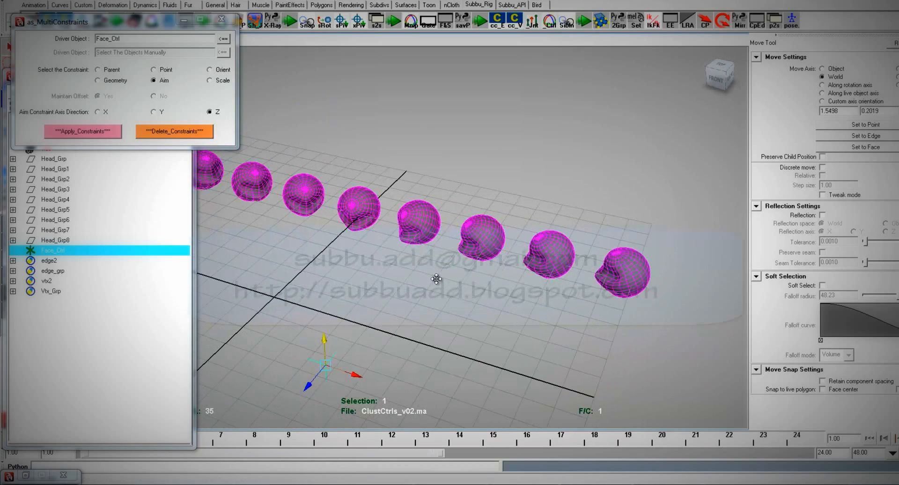
pyautogui.moveTo(436, 279); pyautogui.dragTo(367, 321)
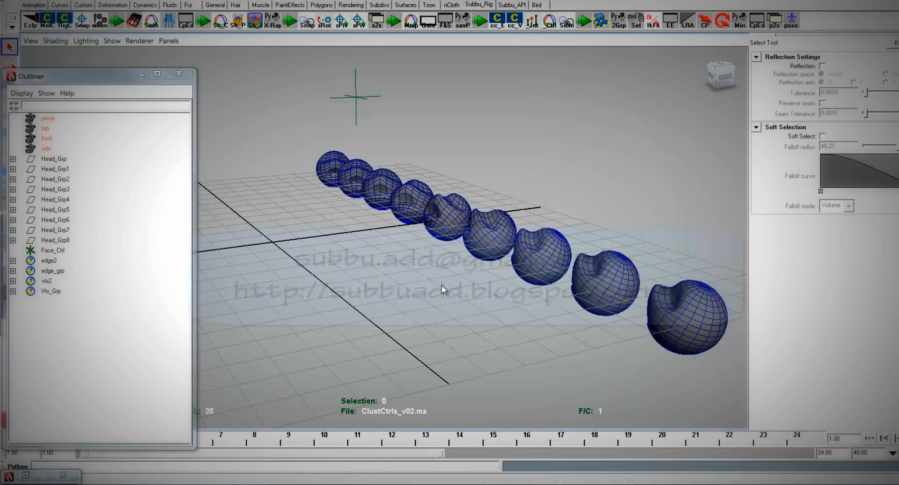
pyautogui.moveTo(465, 327)
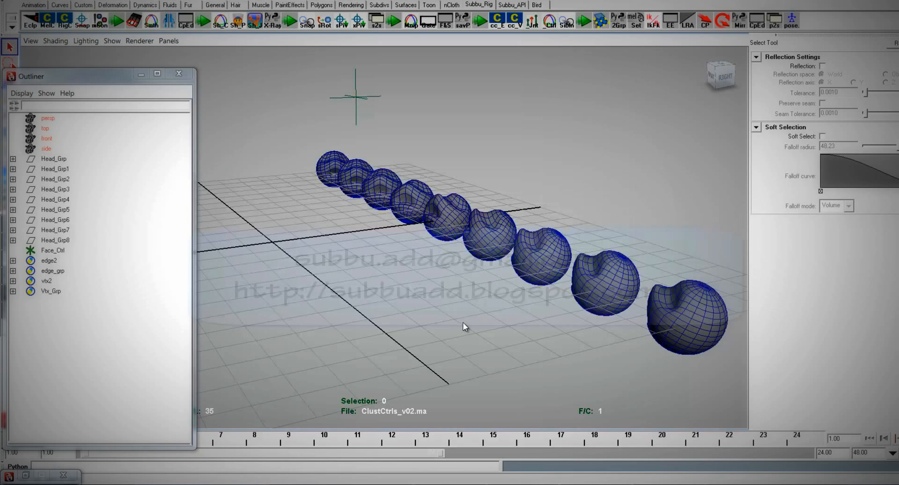
pyautogui.moveTo(513, 370)
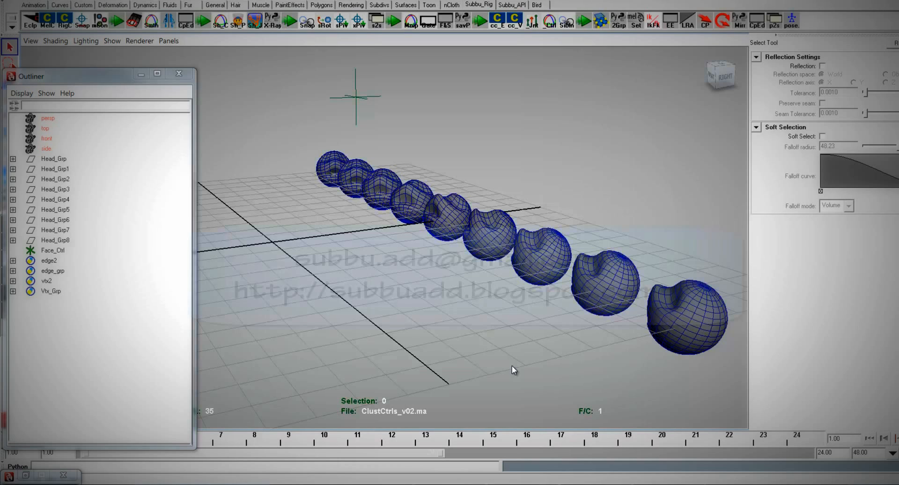
# - Select and deselect Face_Ctrl, then select it again in the peacock rig scene
pyautogui.click(49, 250)
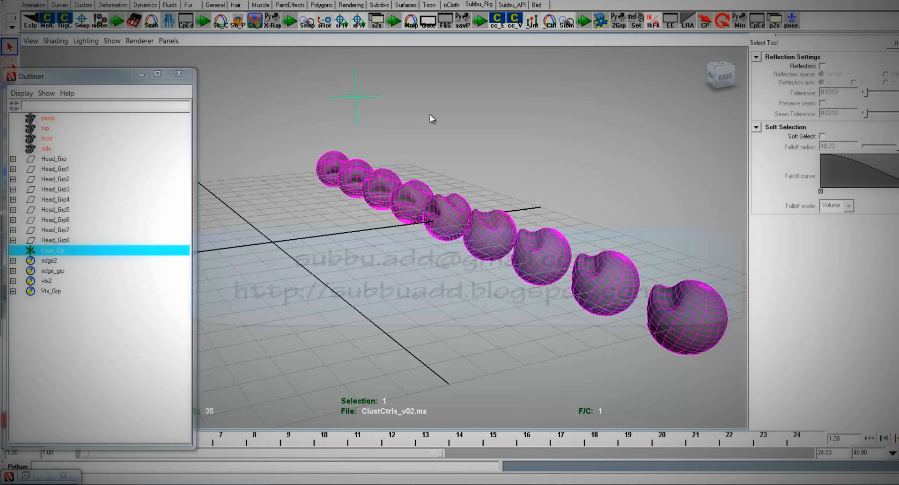
pyautogui.click(401, 143)
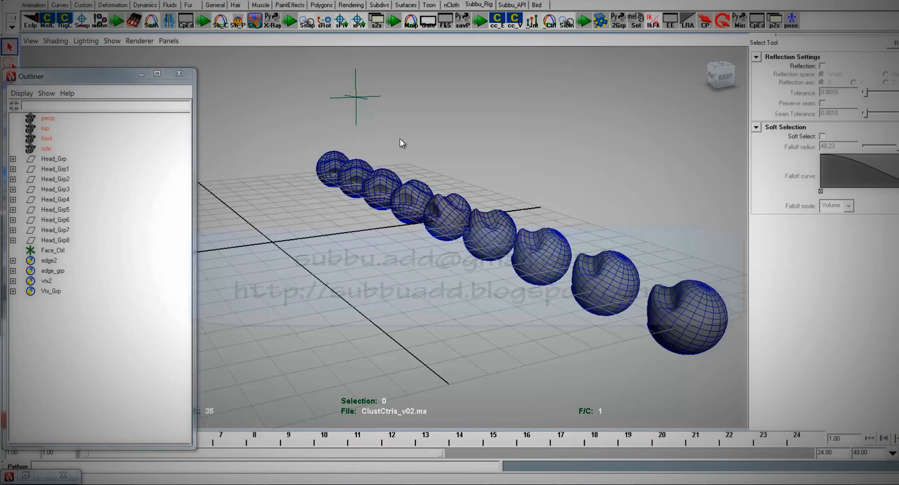
pyautogui.click(48, 250)
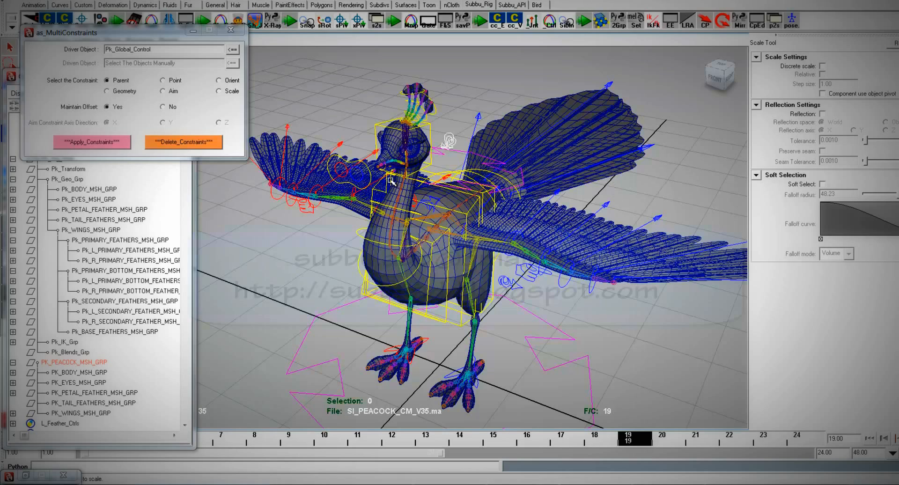
pyautogui.moveTo(531, 262)
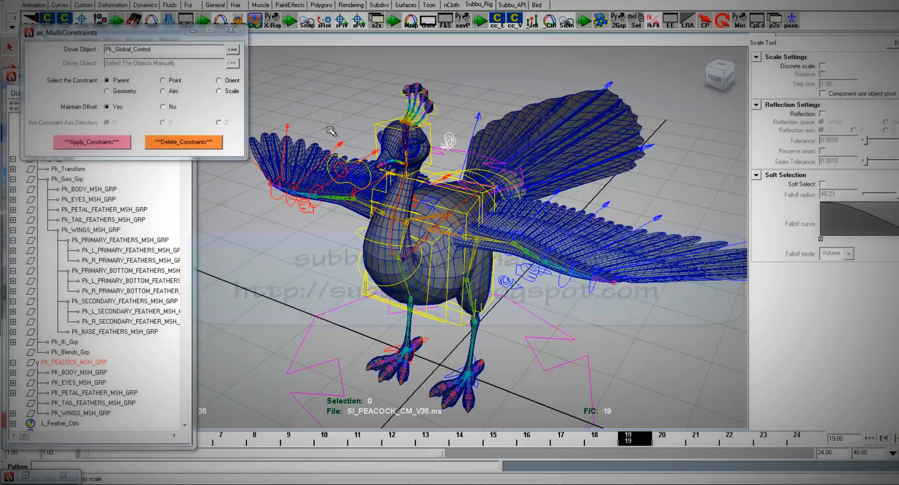
pyautogui.moveTo(109, 287)
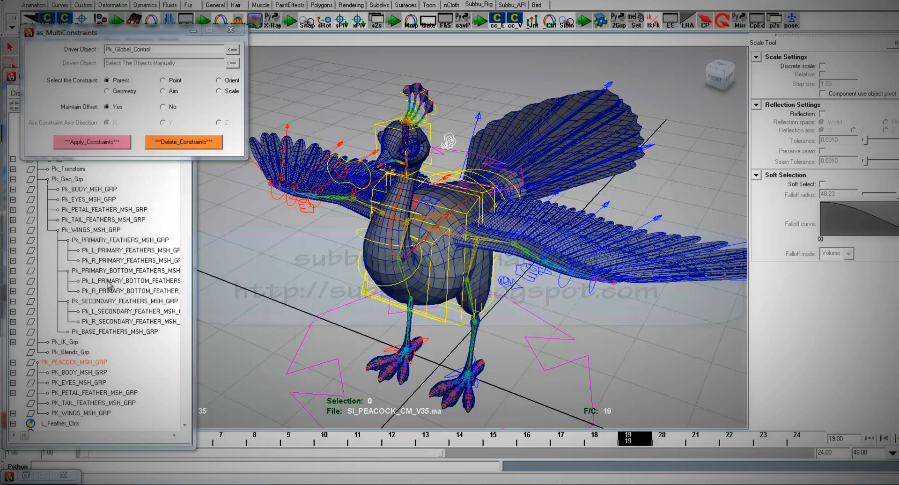
# - Select the seven tail feather _Extra groups under Pk_TAIL_FEATHERS_MSH_GRP in the Outliner
pyautogui.click(89, 229)
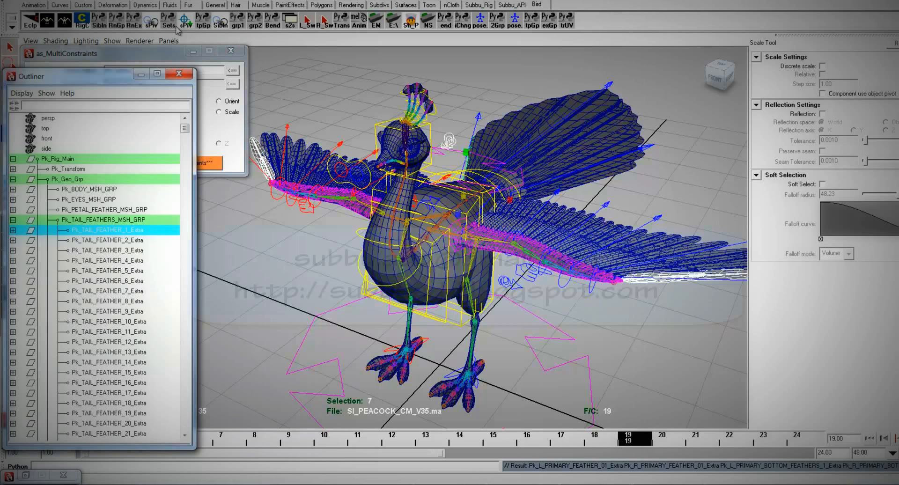
# - Scale-constrain all 181 feather groups to Pk_Global_Control with offset, then scale the control to test
pyautogui.click(109, 229)
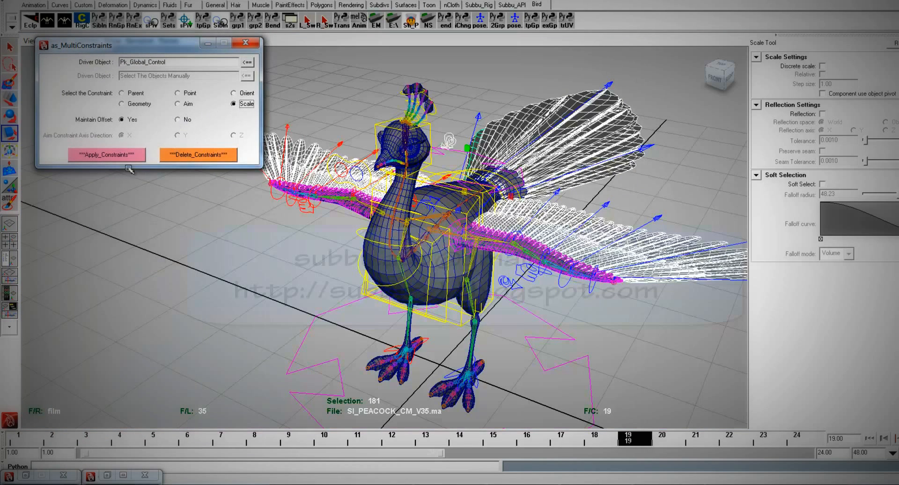
pyautogui.click(107, 155)
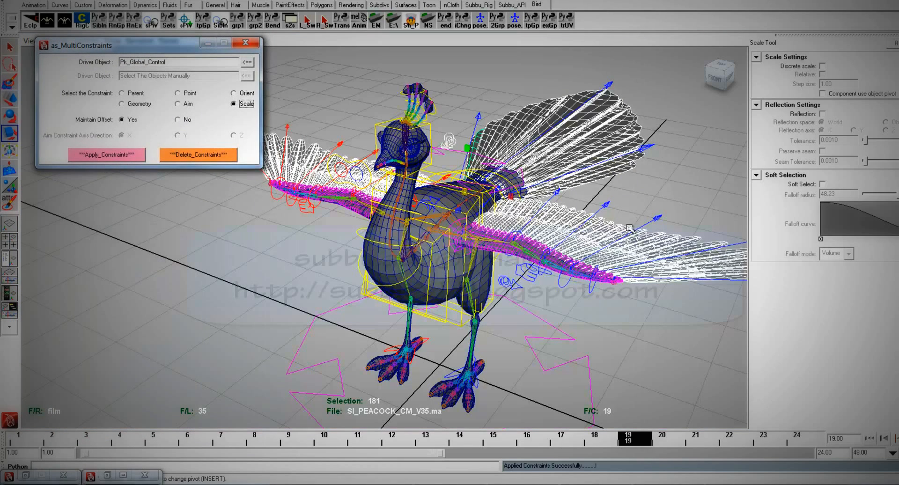
pyautogui.moveTo(646, 344)
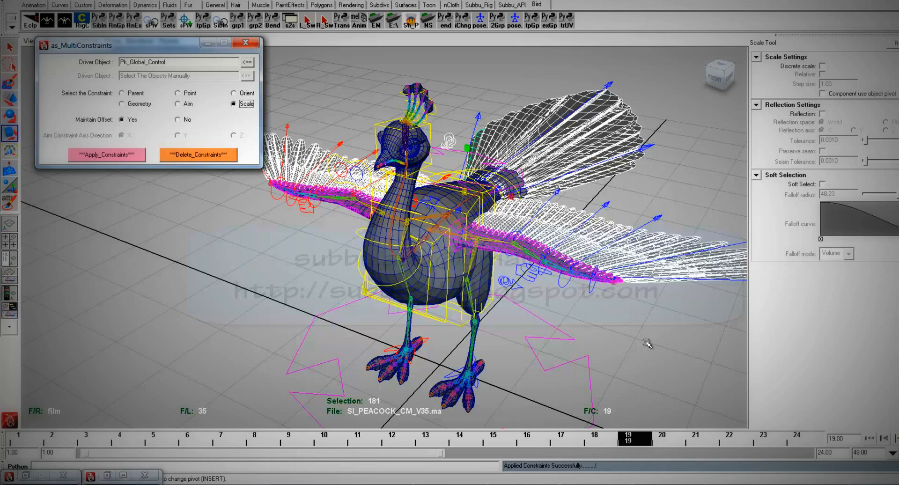
pyautogui.moveTo(643, 343)
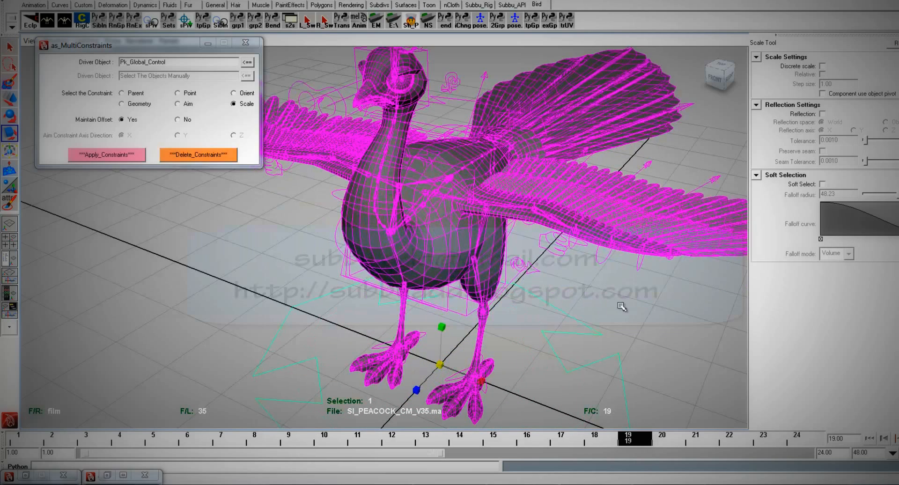
pyautogui.moveTo(623, 306); pyautogui.dragTo(625, 190)
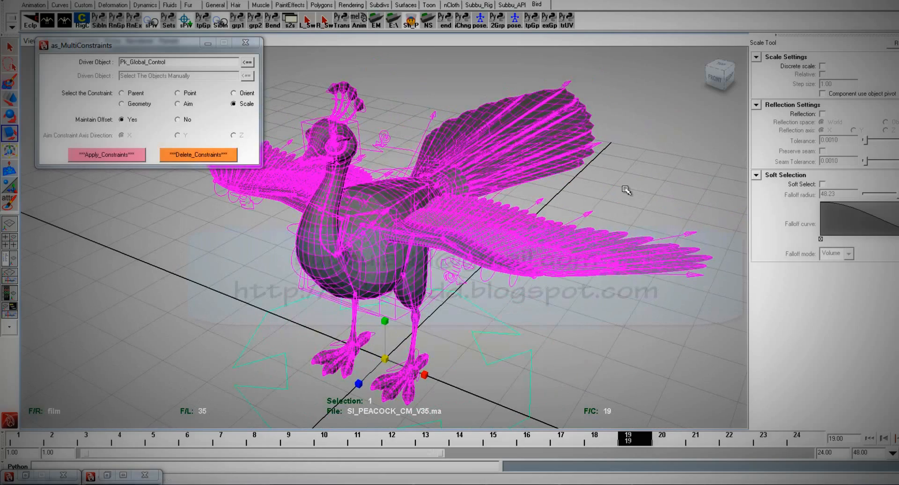